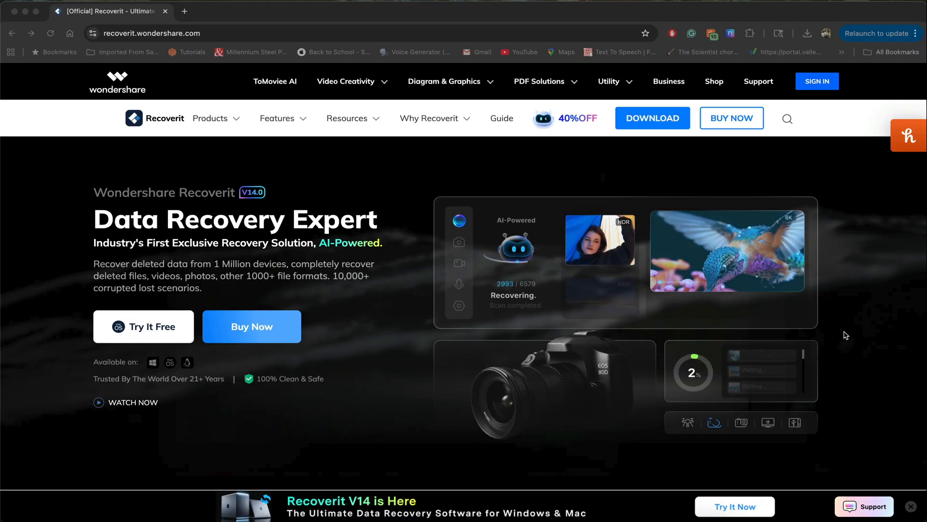
# Scroll through the Hard Drives and Locations screen to view the drives, including MYVOLUME.
pyautogui.scroll(-3)
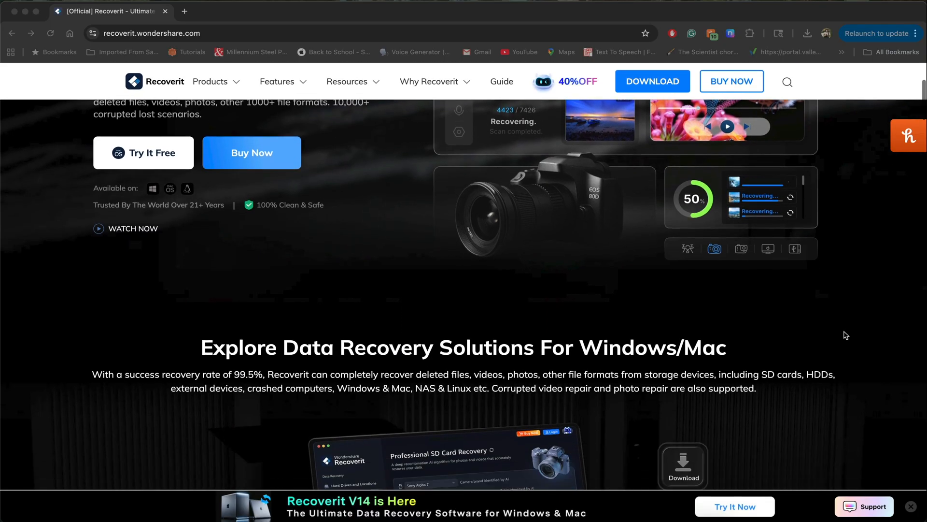
pyautogui.scroll(-3)
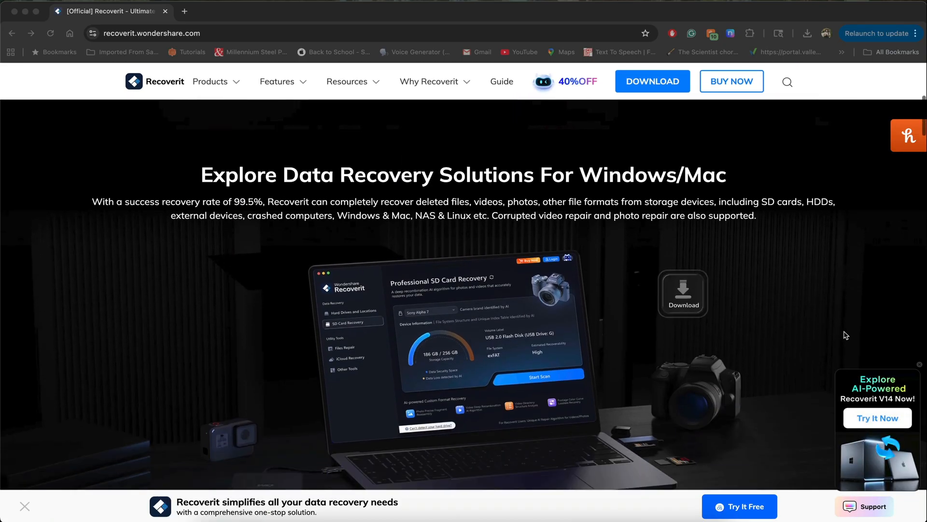
pyautogui.scroll(-3)
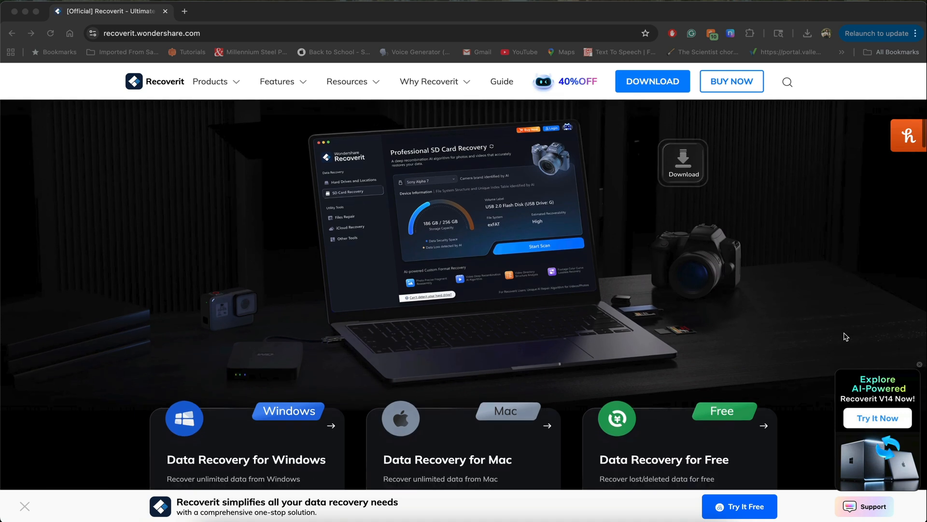
pyautogui.scroll(-3)
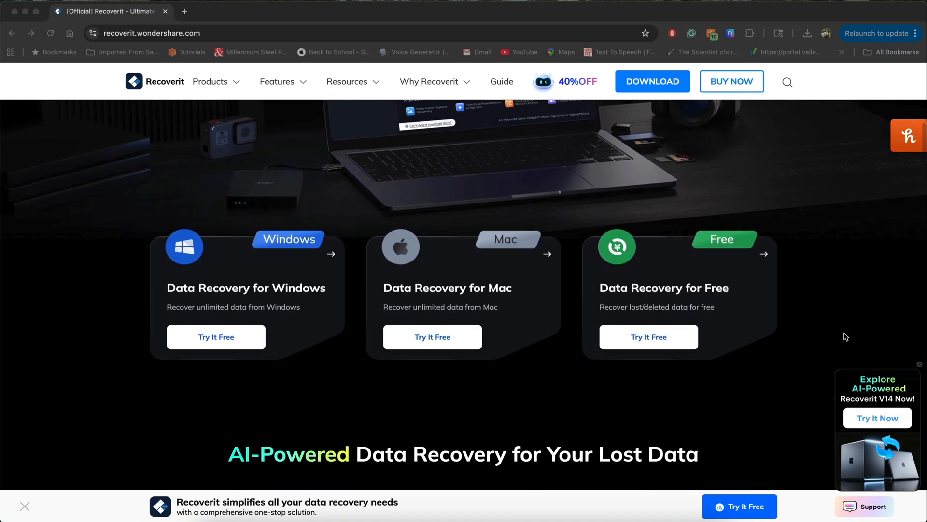
pyautogui.scroll(-3)
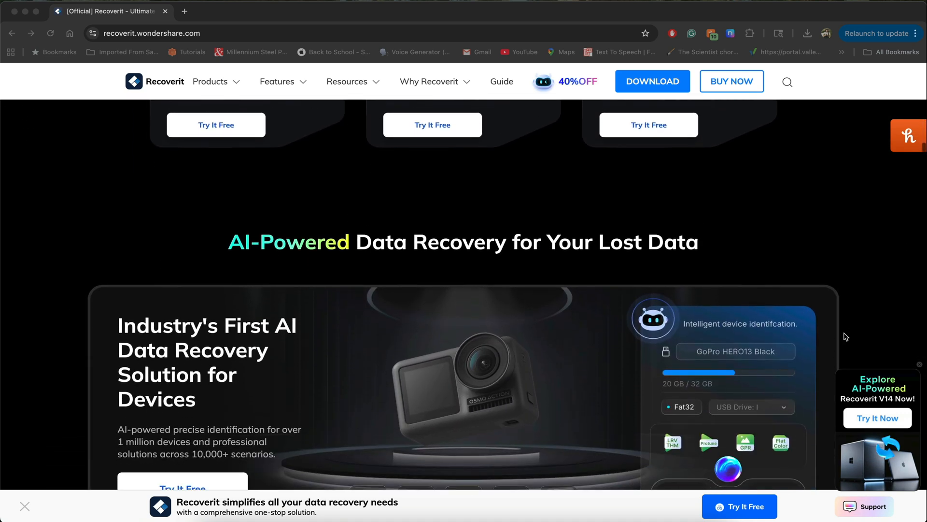
pyautogui.scroll(-3)
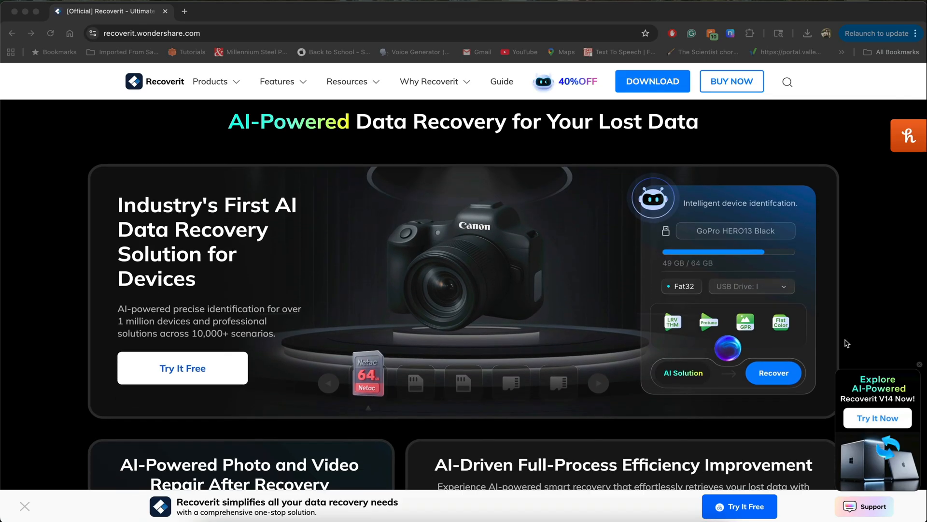
pyautogui.scroll(-3)
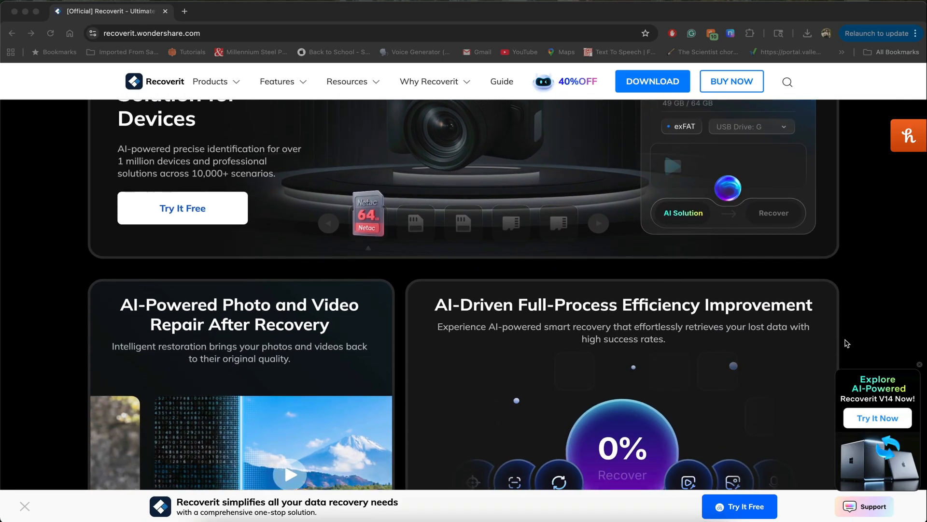
pyautogui.scroll(-3)
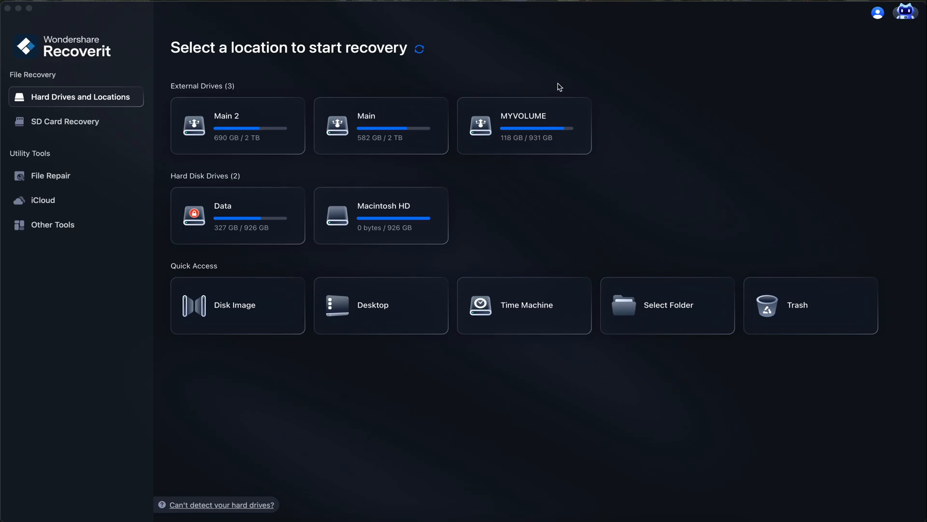
pyautogui.moveTo(523, 121)
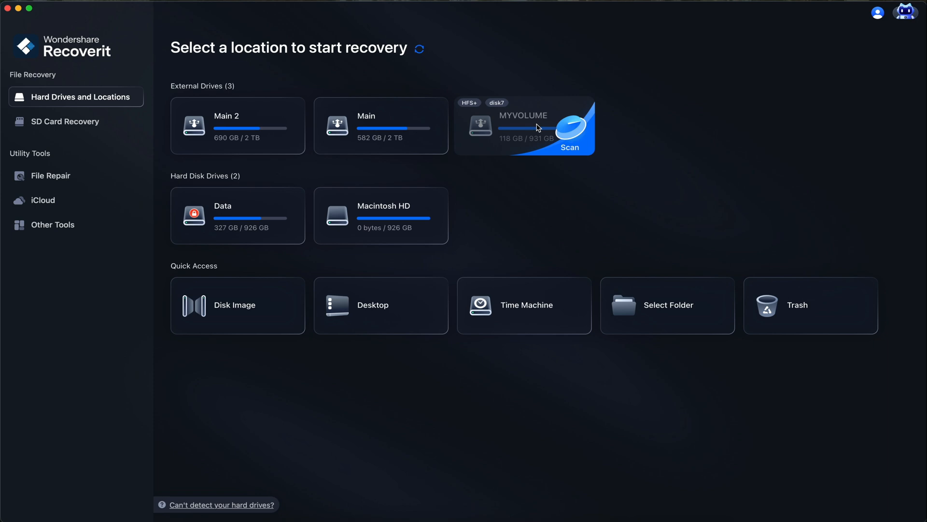
pyautogui.moveTo(532, 127)
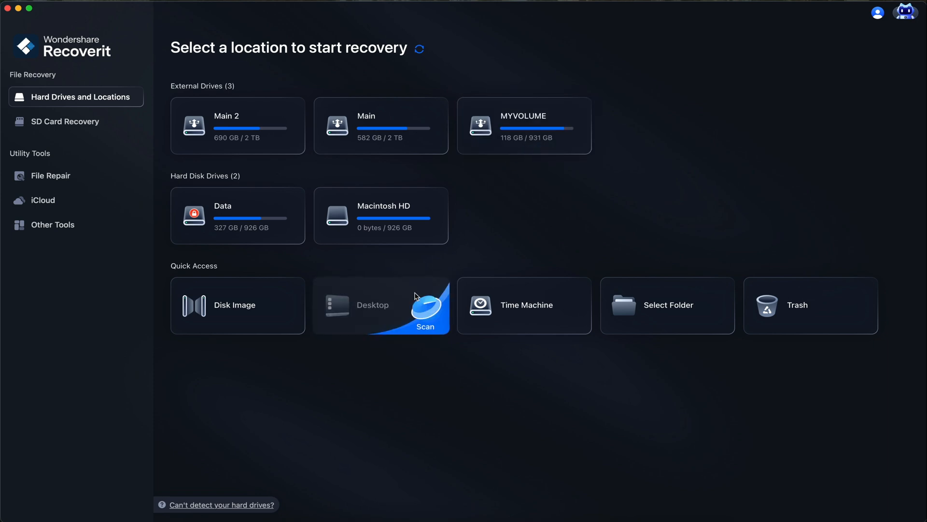
pyautogui.moveTo(613, 413)
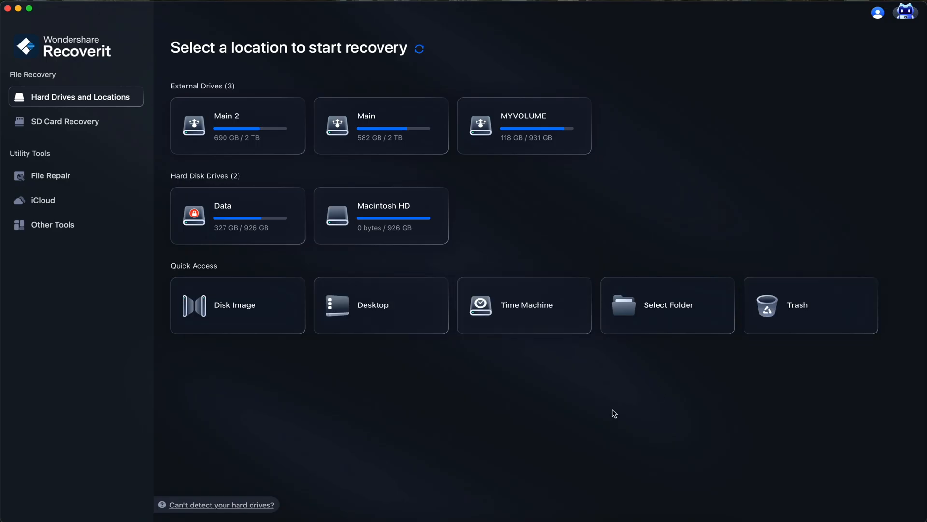
pyautogui.moveTo(307, 434)
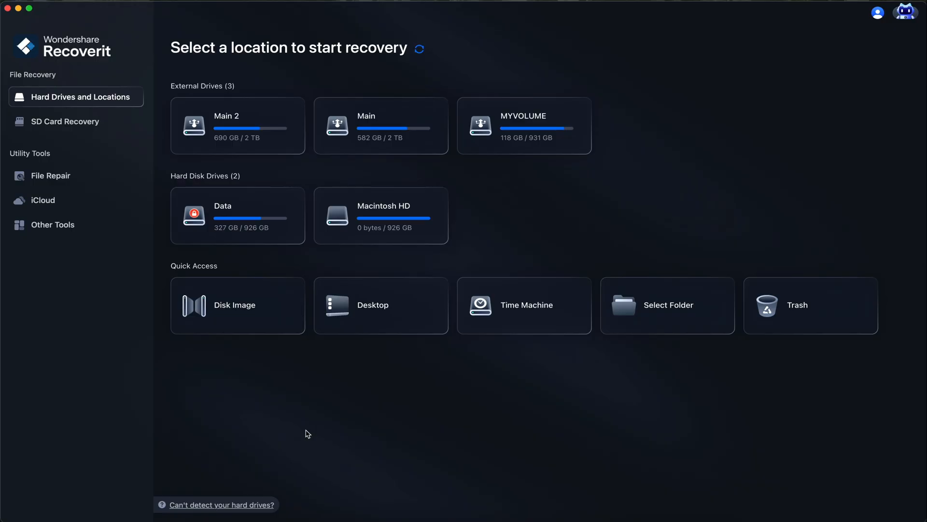
pyautogui.moveTo(66, 130)
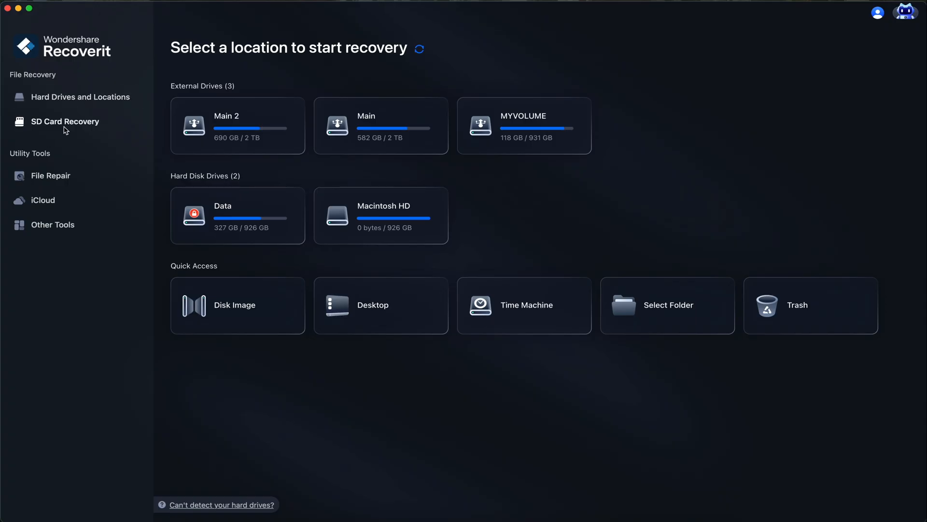
# In SD Card Recovery, select the Sony ILCE-7M4 camera card and start scanning it.
pyautogui.click(65, 121)
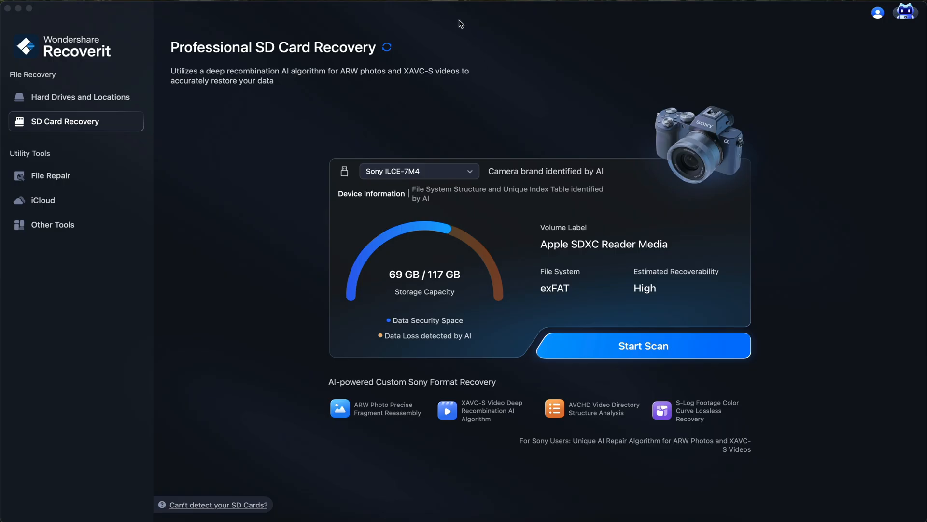
pyautogui.click(419, 171)
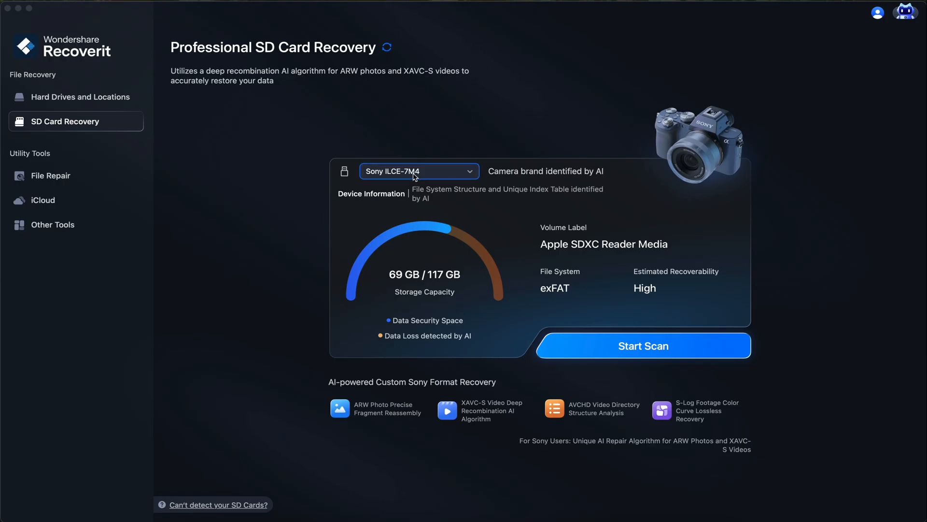
pyautogui.click(419, 171)
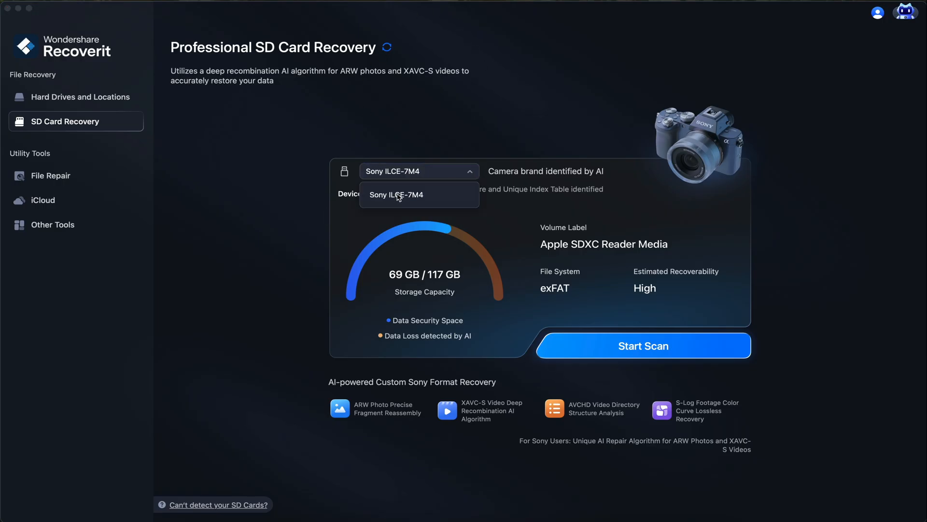
pyautogui.click(396, 195)
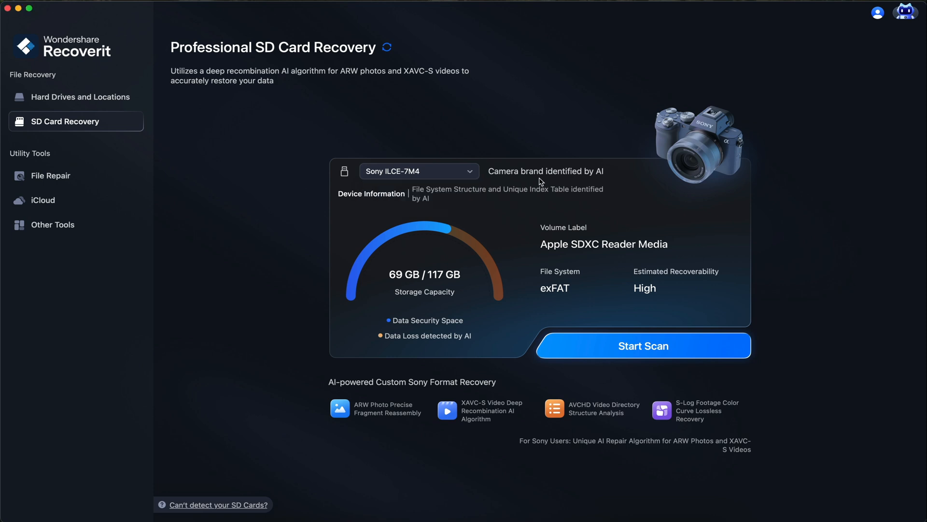
pyautogui.moveTo(627, 207)
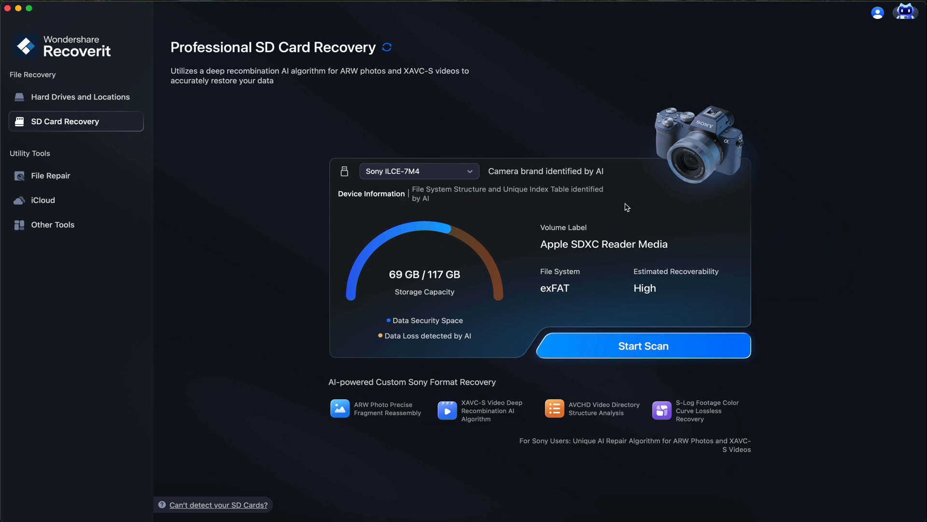
pyautogui.moveTo(581, 300)
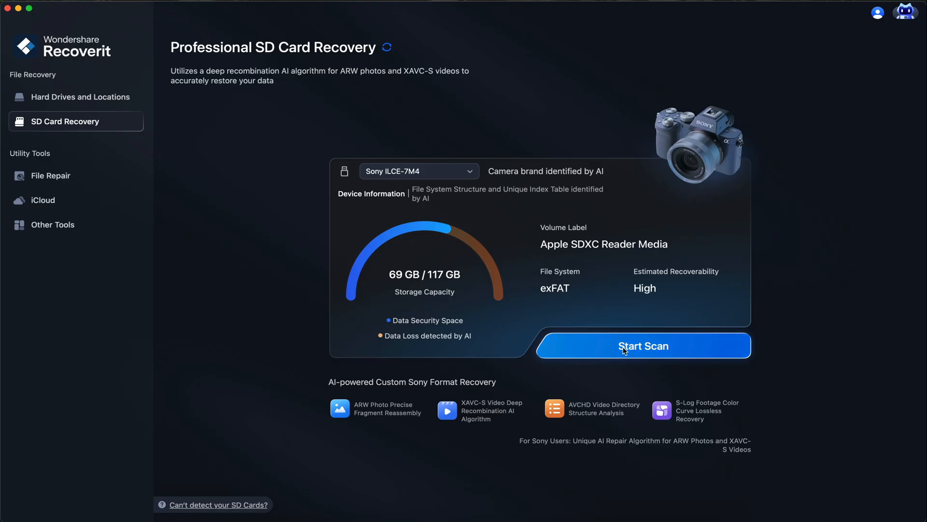
pyautogui.click(643, 346)
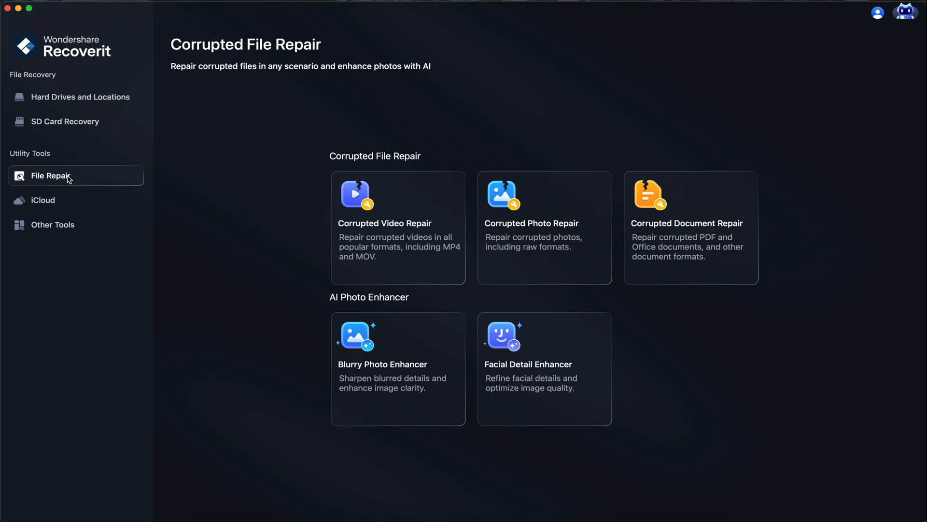
# Browse the iCloud and Other Tools pages, then return to Hard Drives and Locations.
pyautogui.click(43, 200)
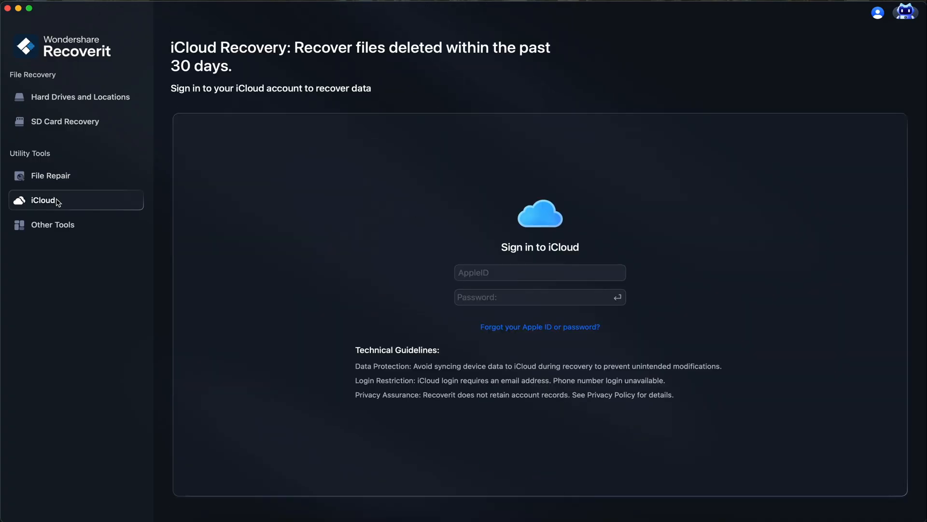
pyautogui.moveTo(52, 228)
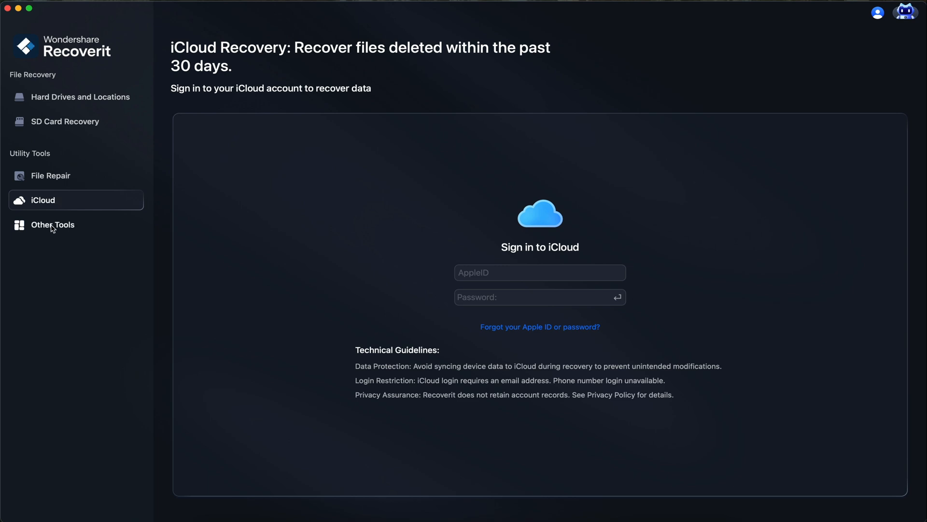
pyautogui.click(52, 224)
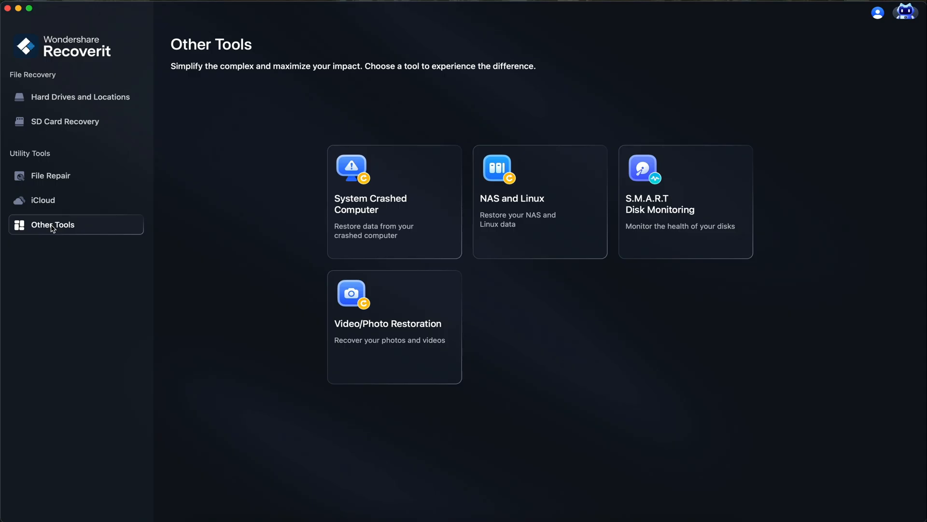
pyautogui.click(80, 97)
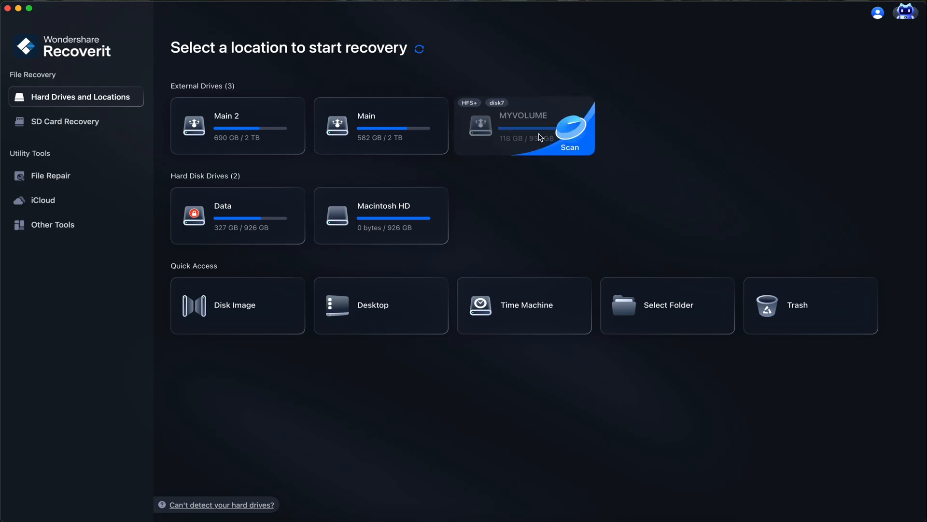
pyautogui.moveTo(518, 130)
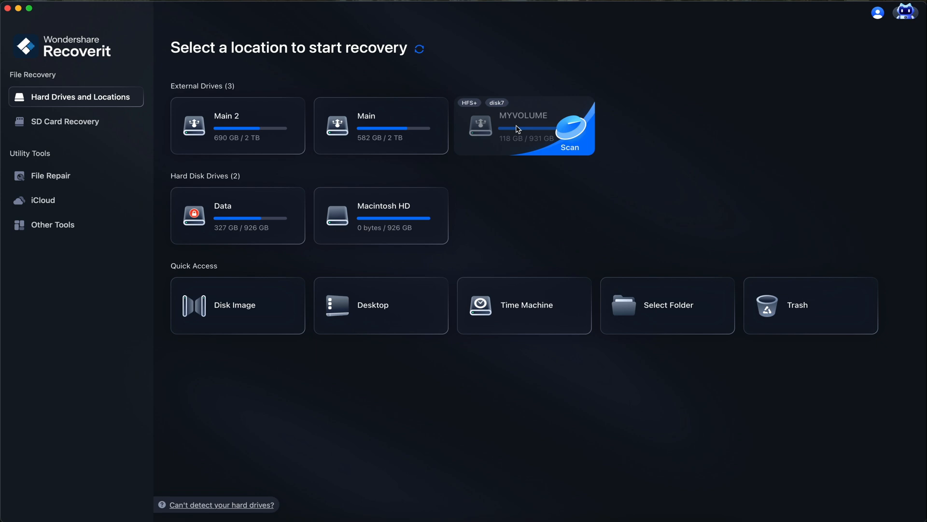
pyautogui.moveTo(500, 127)
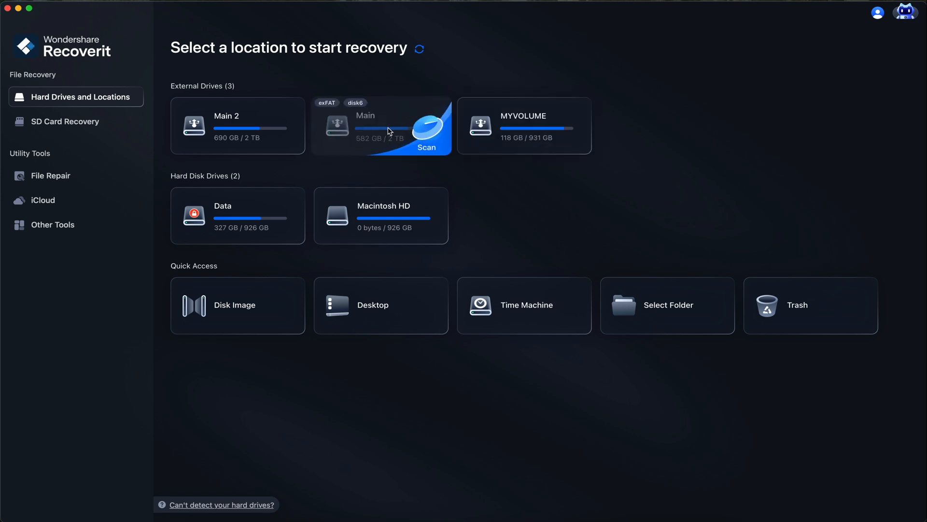
pyautogui.moveTo(281, 216)
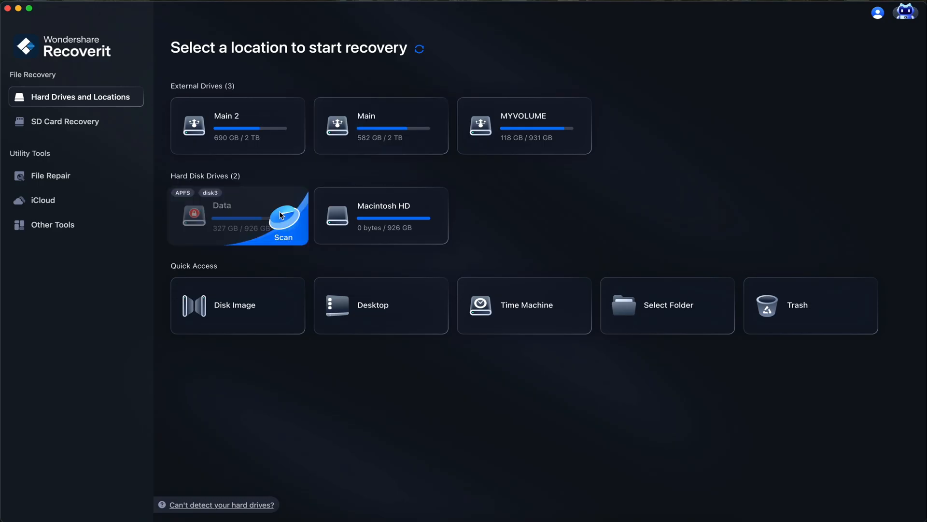
pyautogui.moveTo(362, 217)
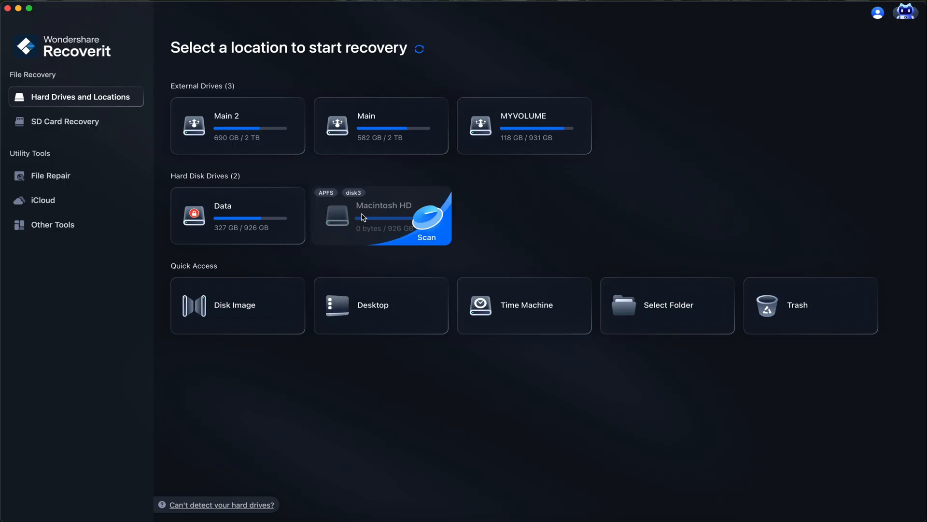
pyautogui.moveTo(498, 130)
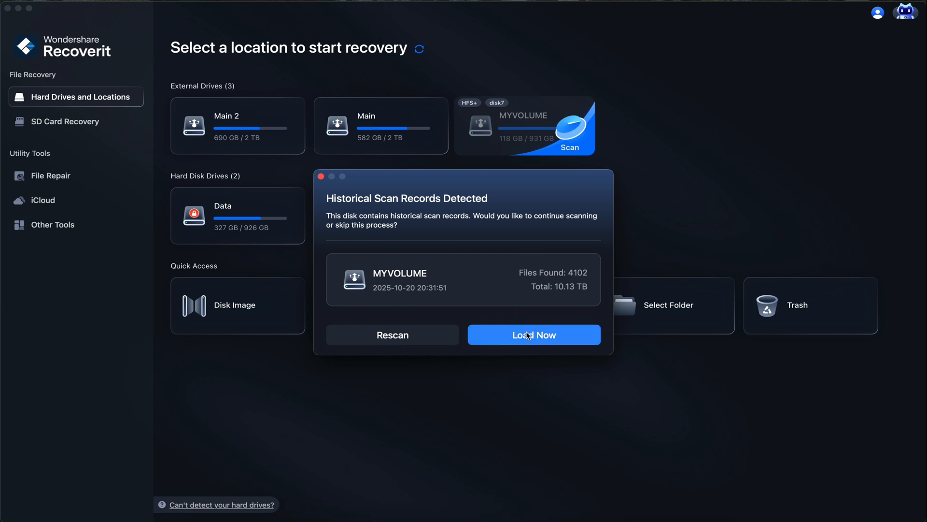
# Load the previous MYVOLUME scan results and mark the .fseventsd folder for recovery.
pyautogui.click(535, 335)
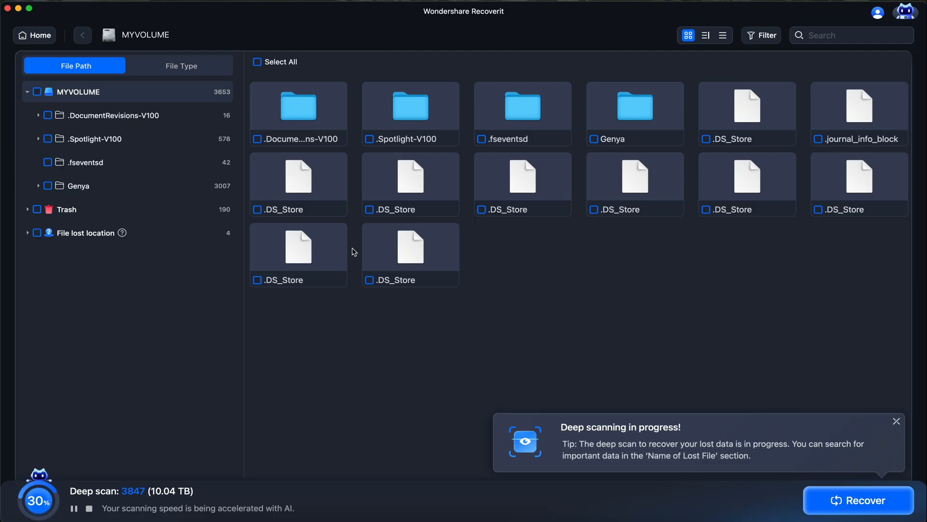
pyautogui.click(481, 138)
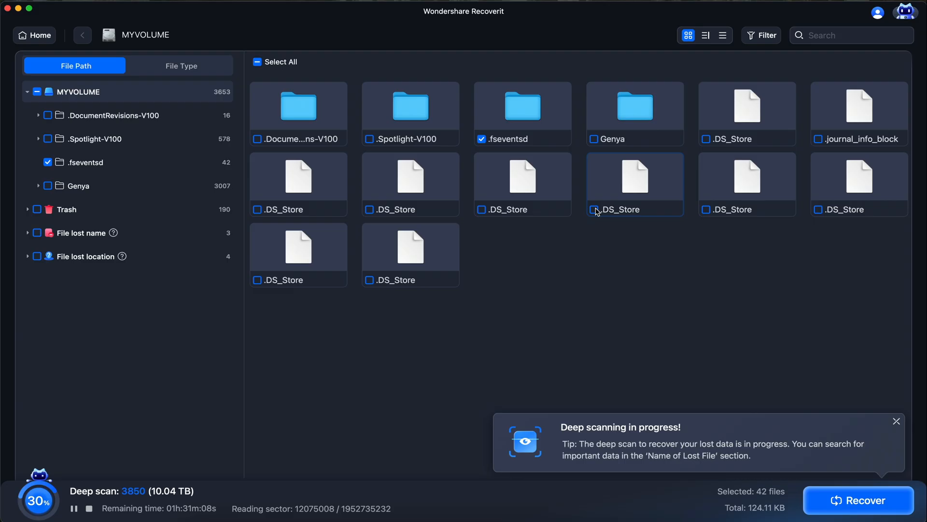
# Open the Genya folder, browse the Genya Interview bundle, and mark .fcpcache for recovery.
pyautogui.click(38, 186)
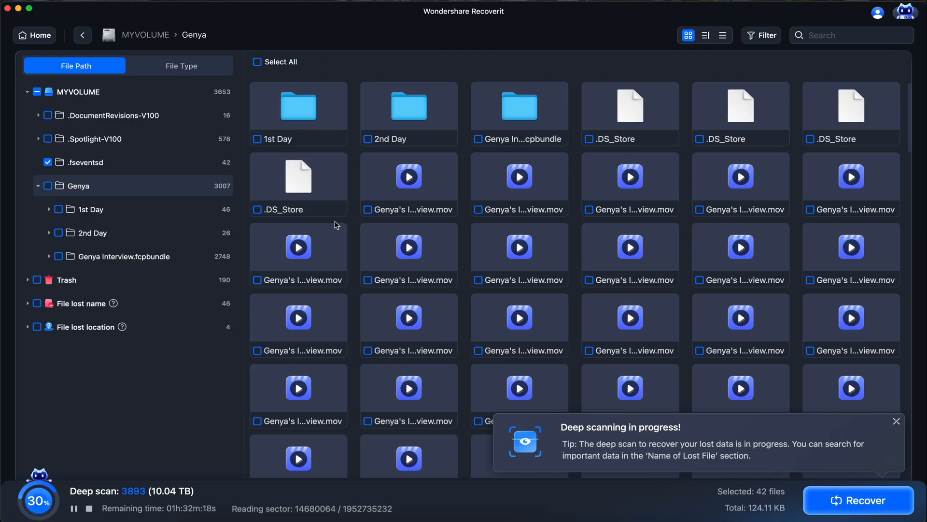
pyautogui.scroll(-3)
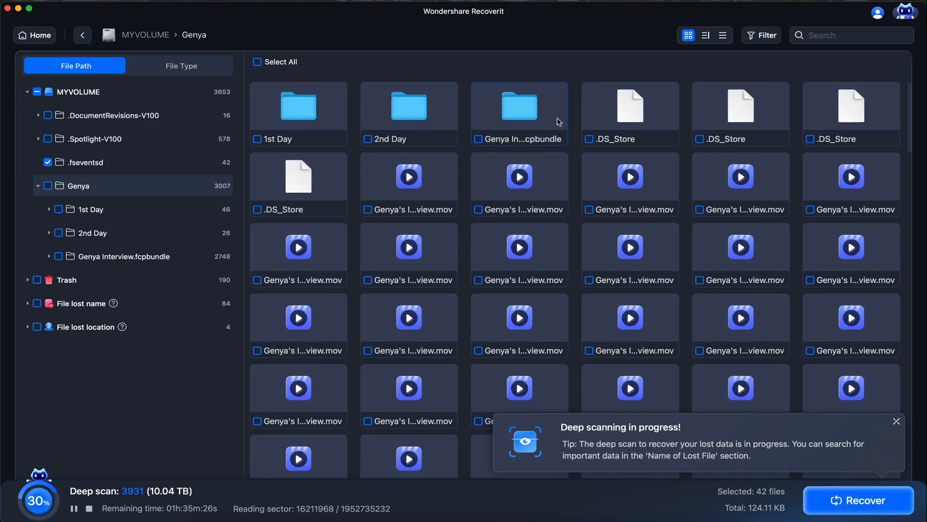
pyautogui.moveTo(521, 81)
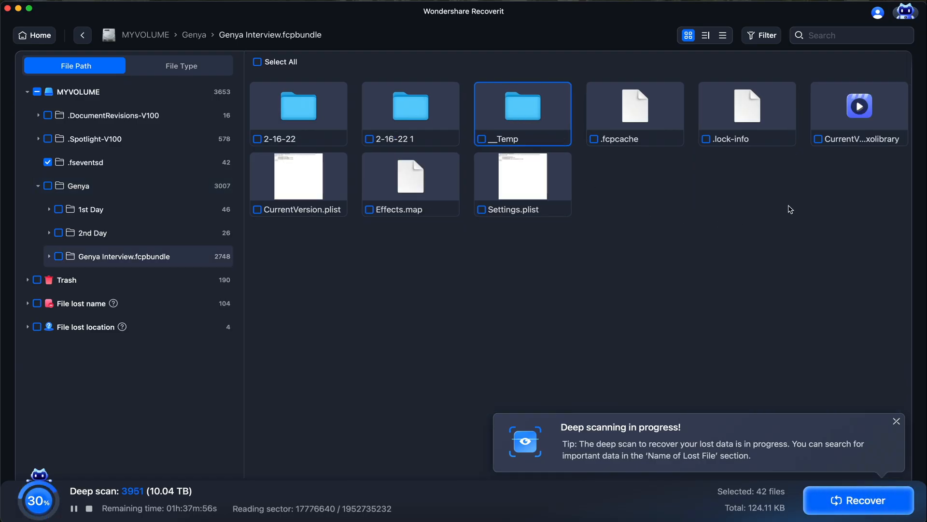
pyautogui.moveTo(619, 94)
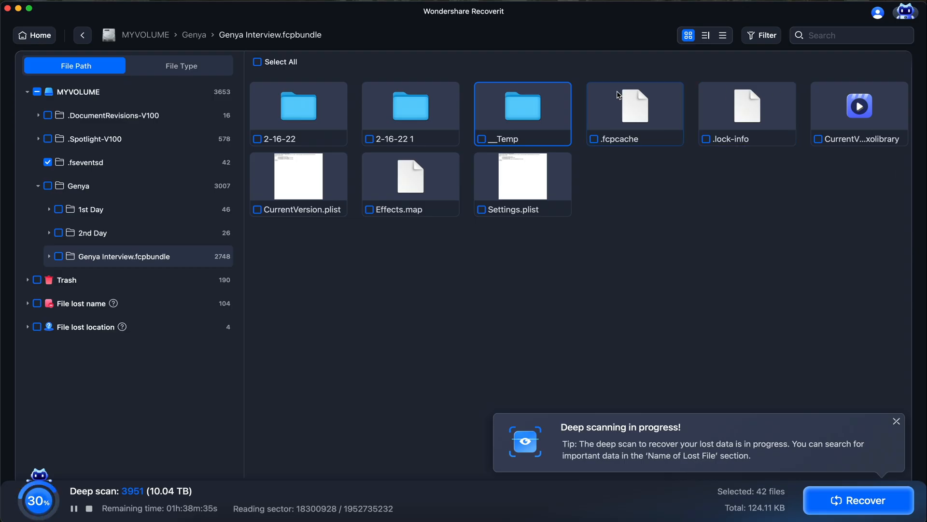
pyautogui.moveTo(408, 102)
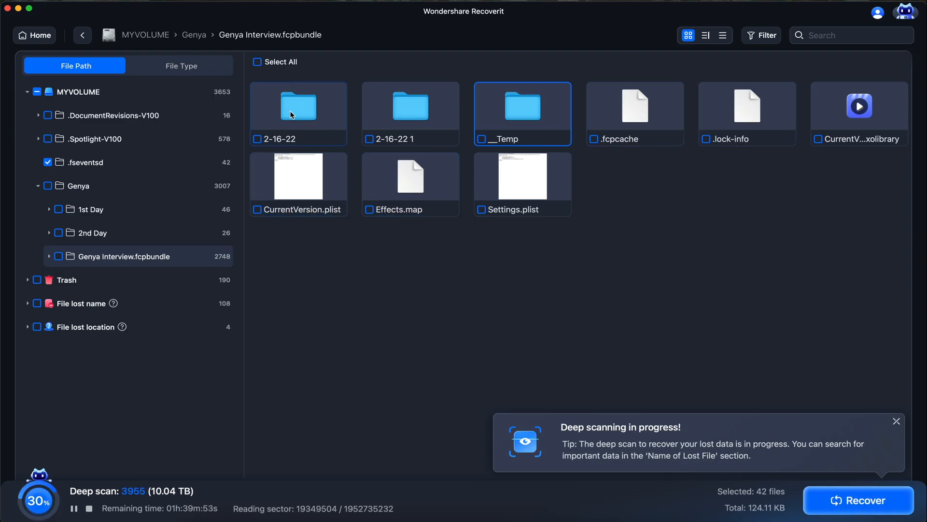
pyautogui.click(594, 139)
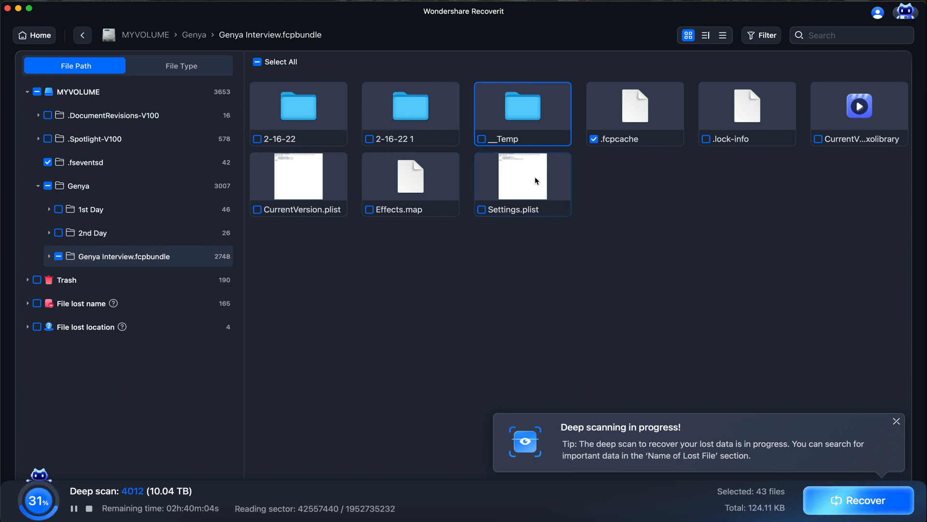
# Recover the 43 selected files into Downloads and open the destination folder.
pyautogui.click(861, 500)
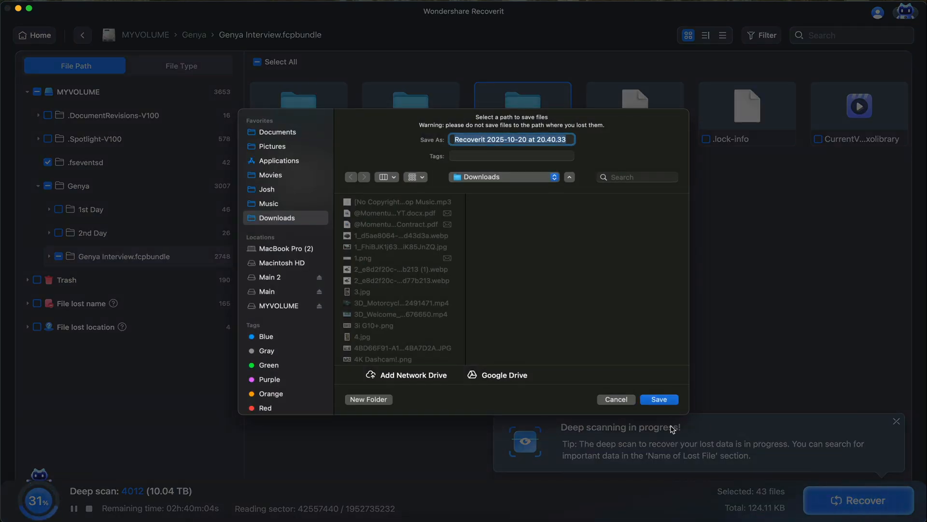
pyautogui.click(659, 399)
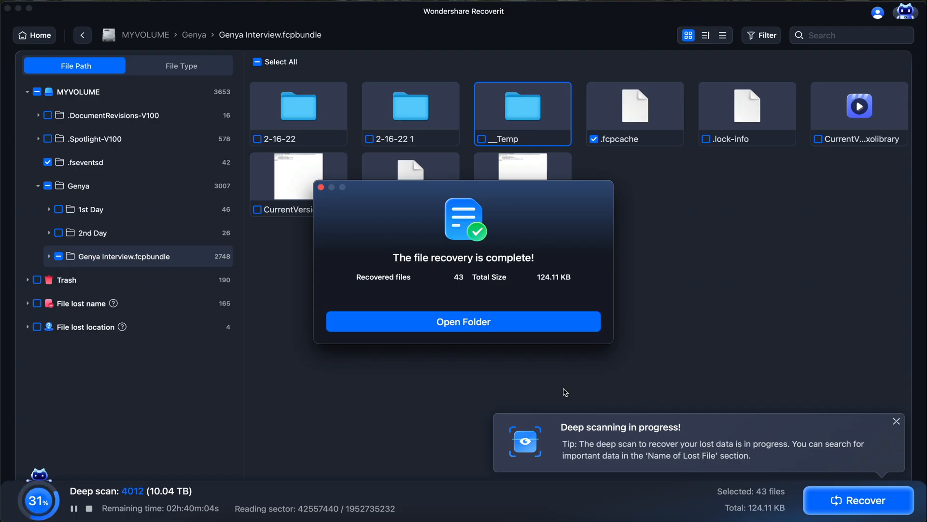
pyautogui.click(463, 322)
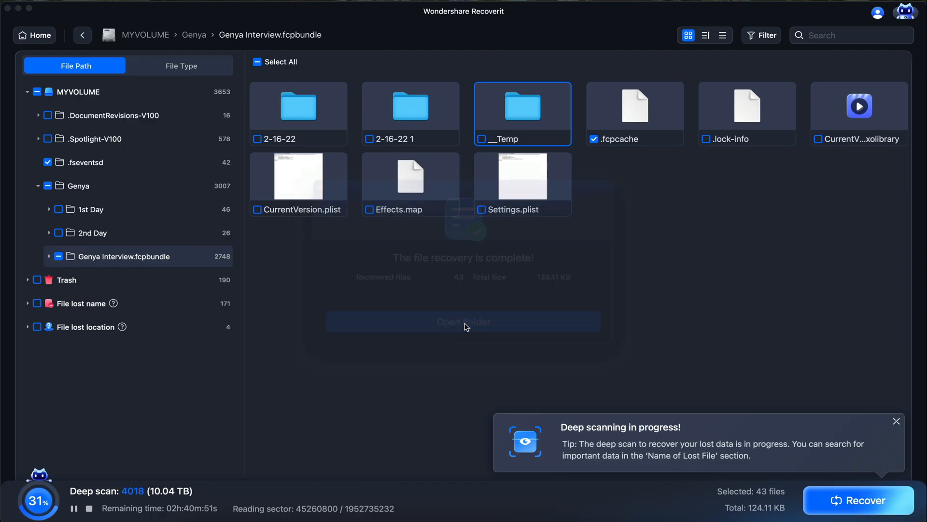
# In the recovered MYVOLUME folder, view Genya Interview.fcpbundle's package contents, then go back.
pyautogui.click(463, 322)
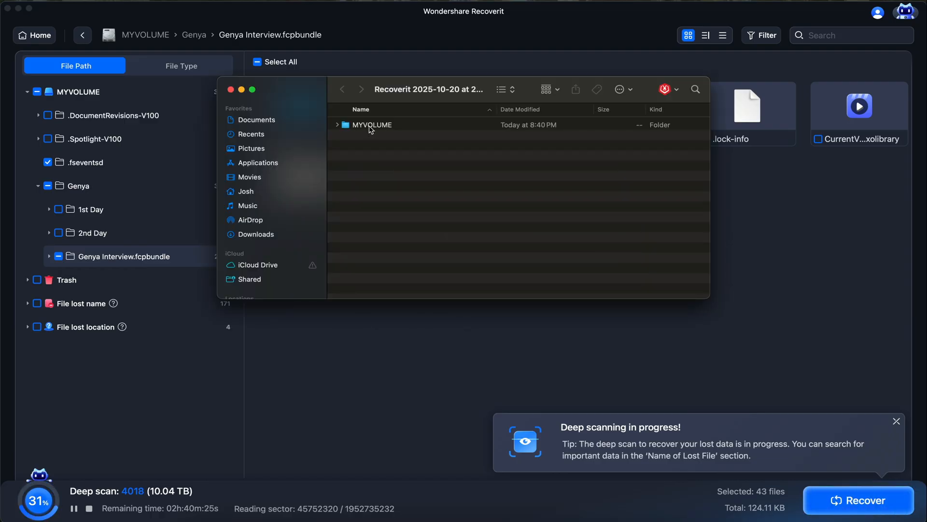
pyautogui.doubleClick(372, 124)
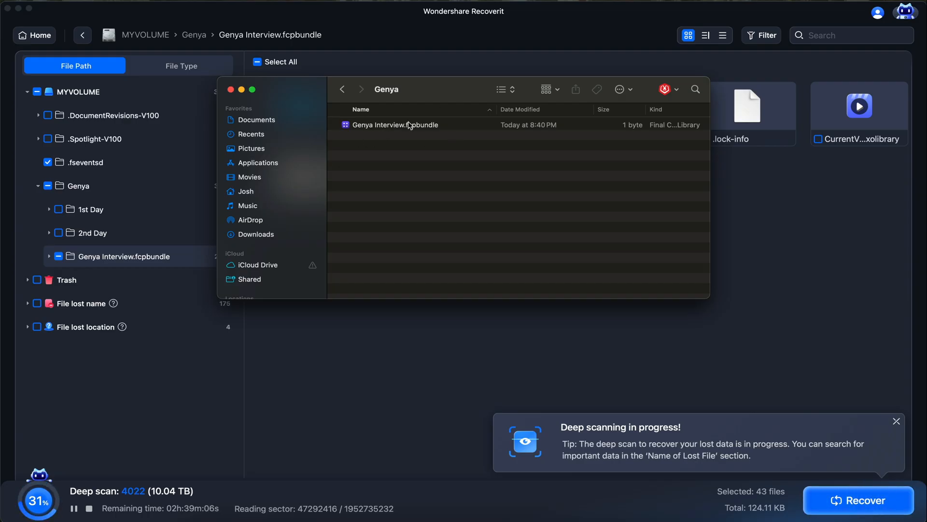
pyautogui.rightClick(395, 125)
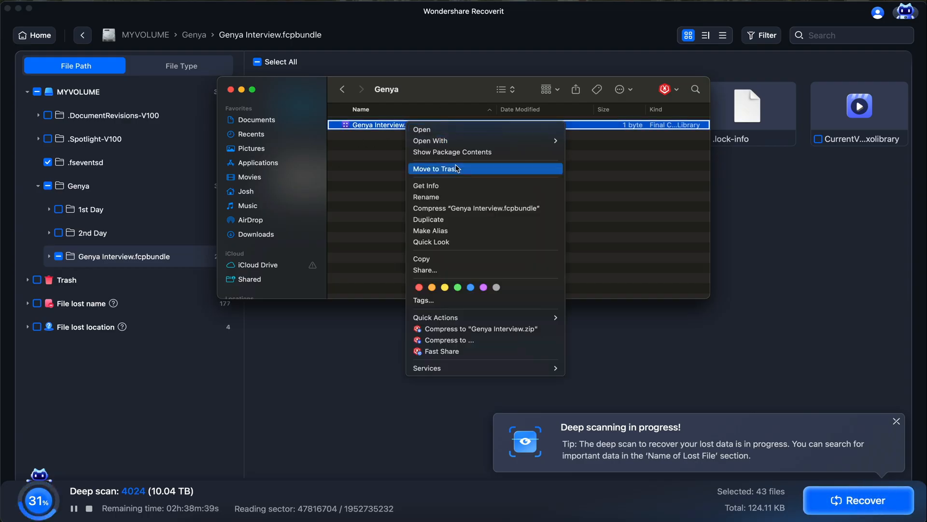
pyautogui.click(452, 152)
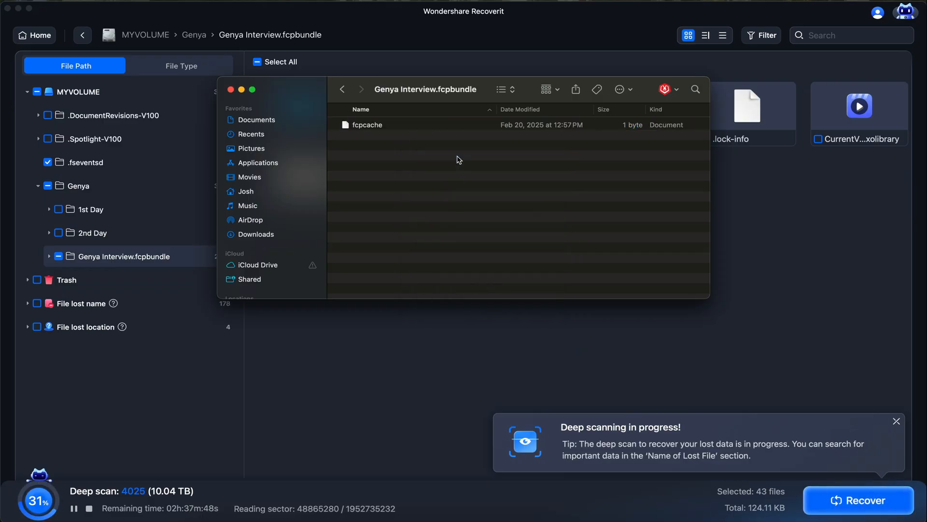
pyautogui.click(343, 89)
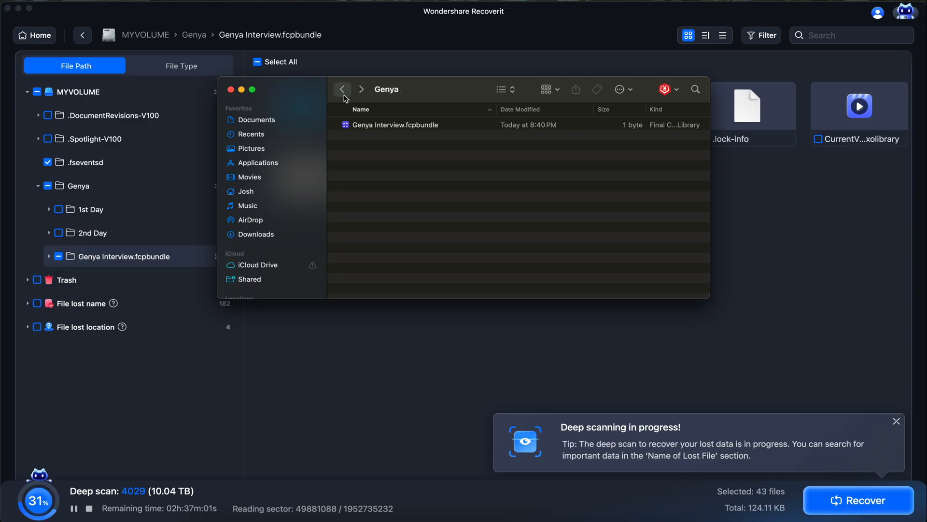
pyautogui.moveTo(231, 99)
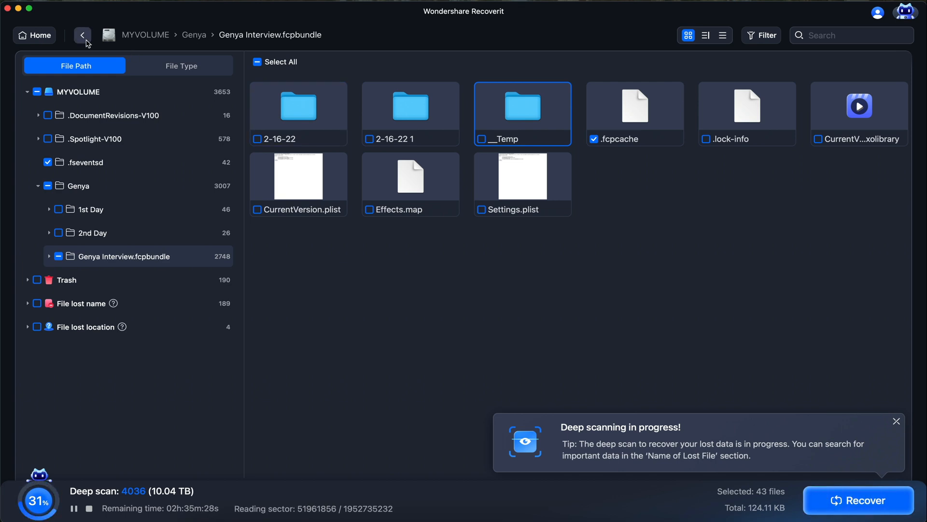
# Recover Add a heading.psd and Heading.psd, then open Add a heading.psd in Photoshop.
pyautogui.click(82, 34)
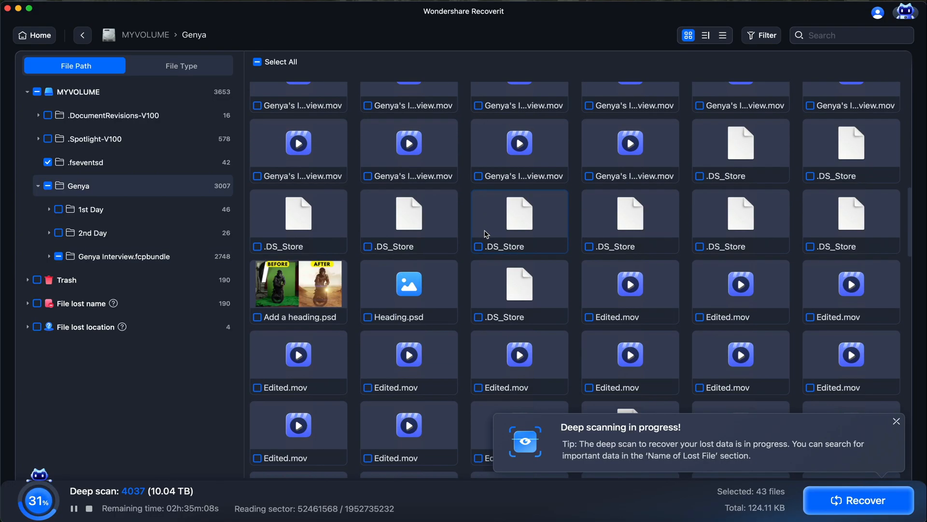
pyautogui.scroll(-3)
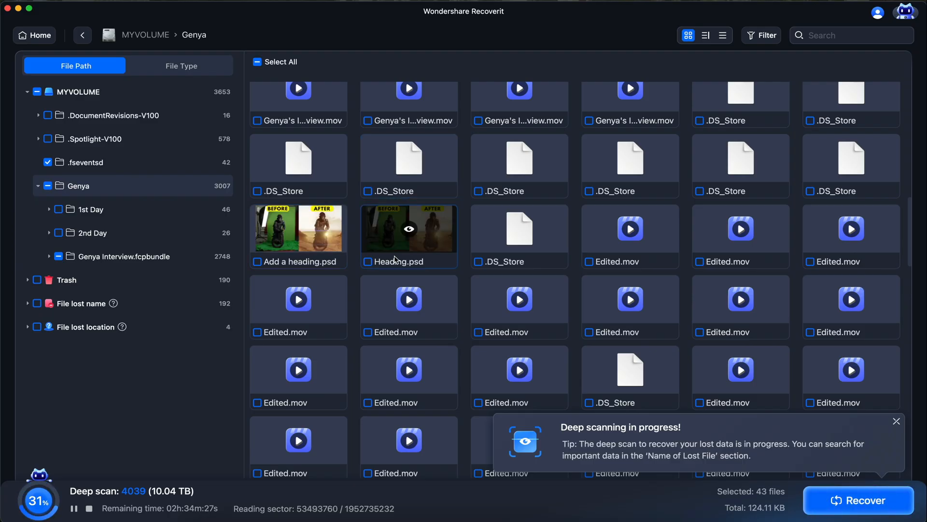
pyautogui.click(368, 262)
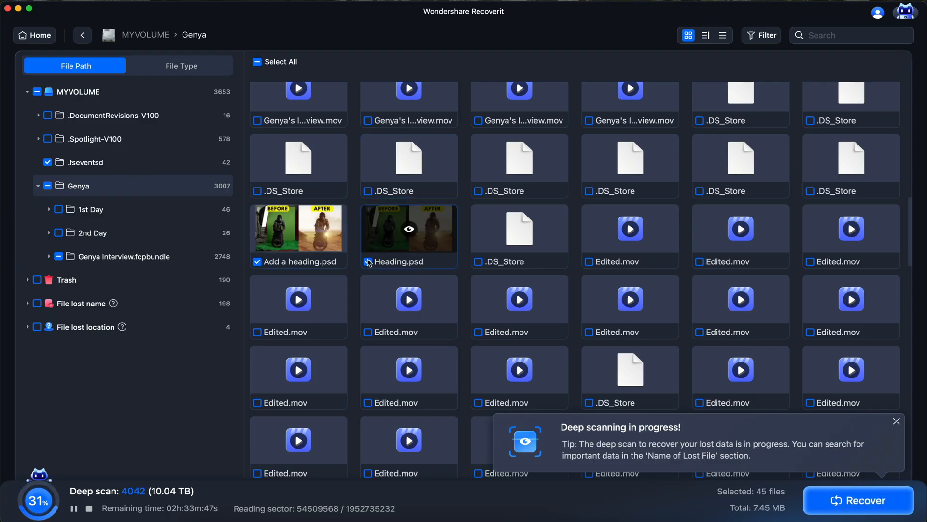
pyautogui.click(367, 261)
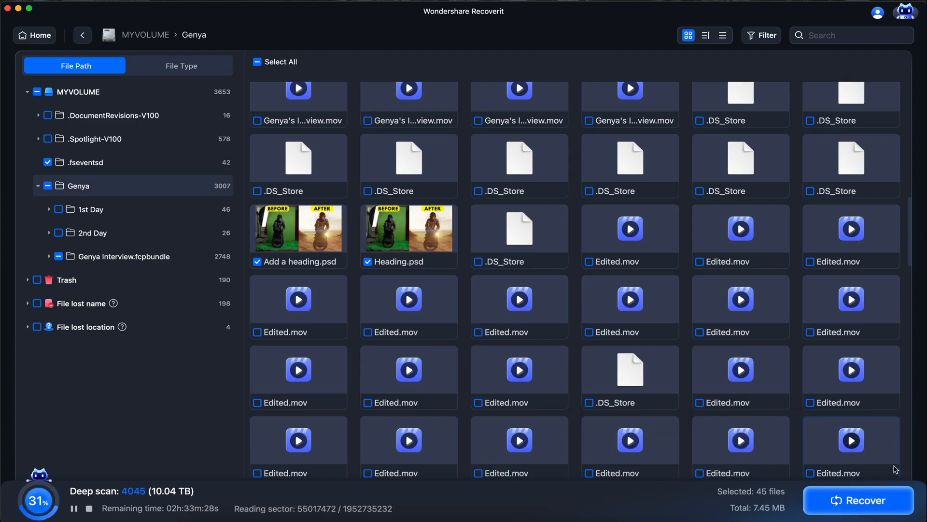
pyautogui.click(858, 500)
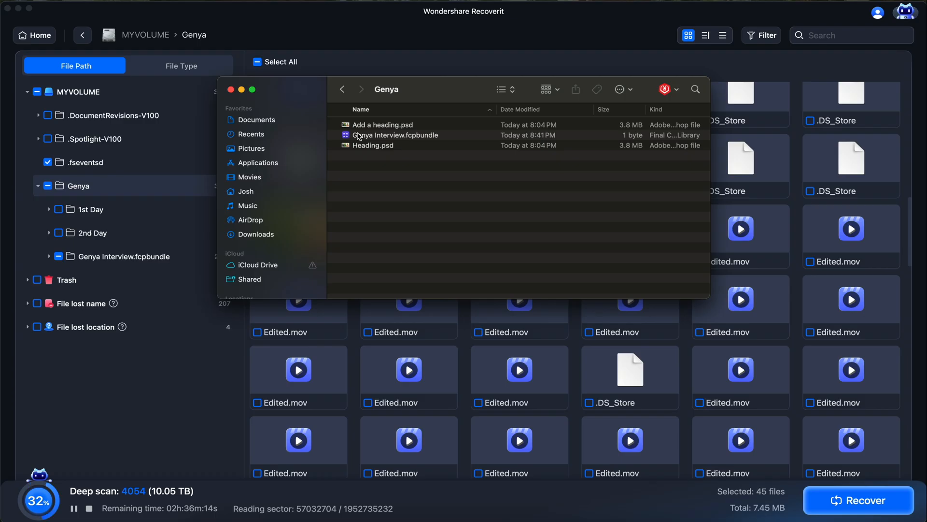
pyautogui.click(382, 125)
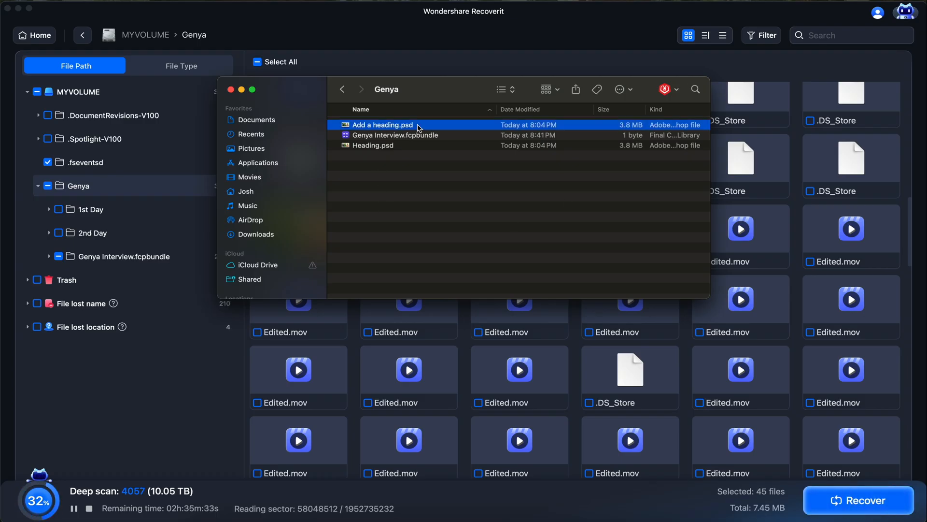
pyautogui.doubleClick(382, 125)
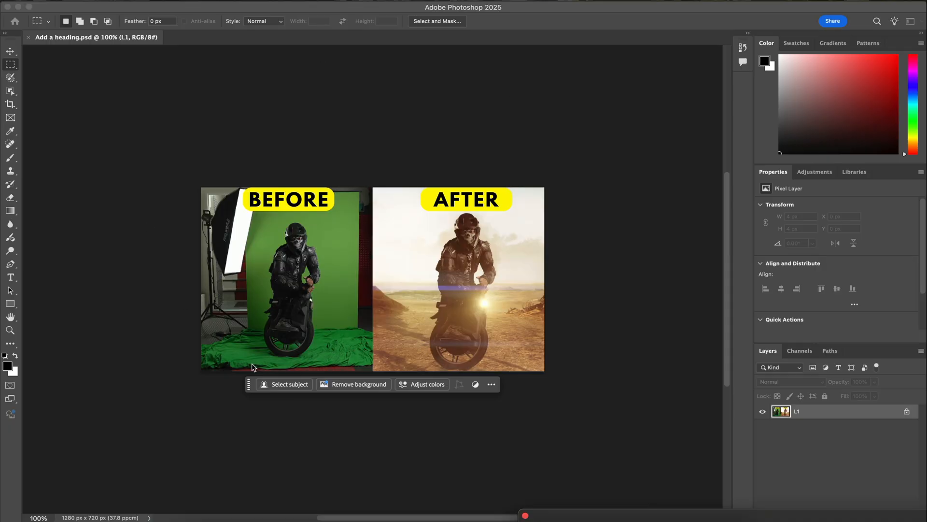
pyautogui.moveTo(265, 137)
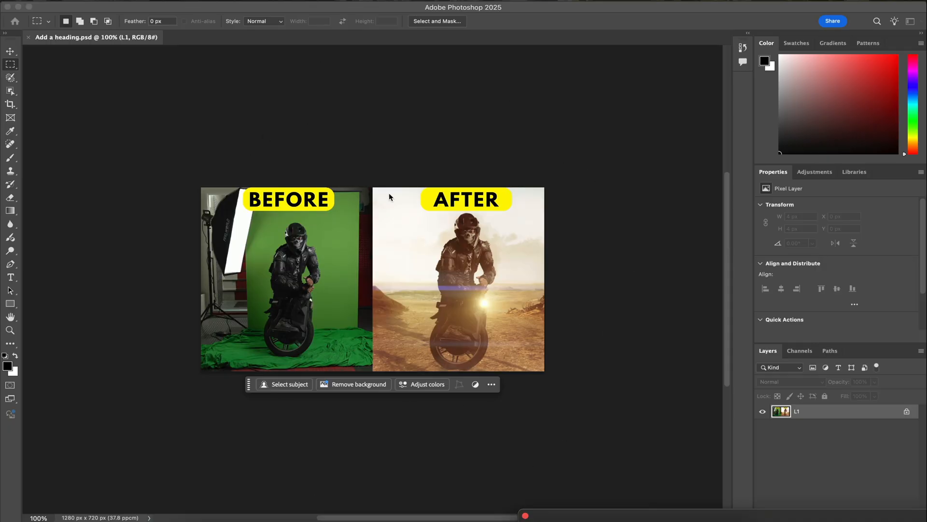
pyautogui.moveTo(485, 235)
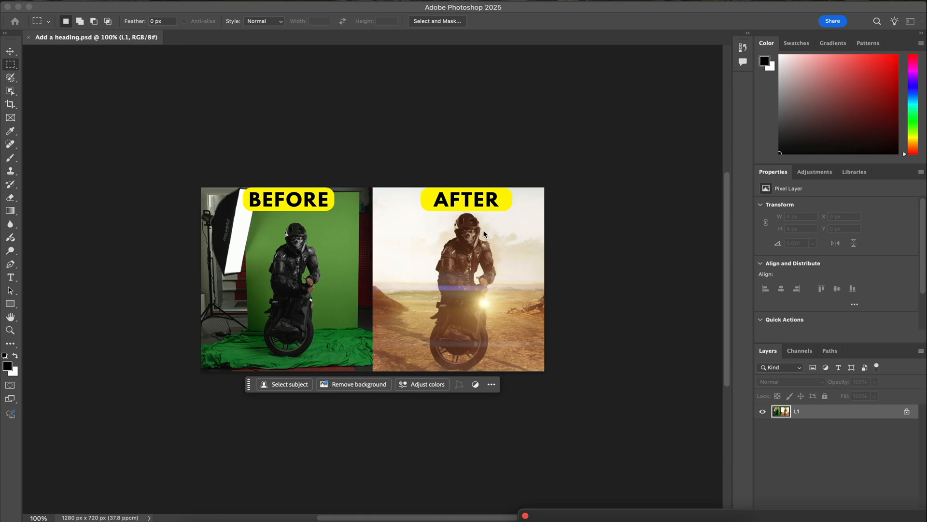
pyautogui.moveTo(163, 265)
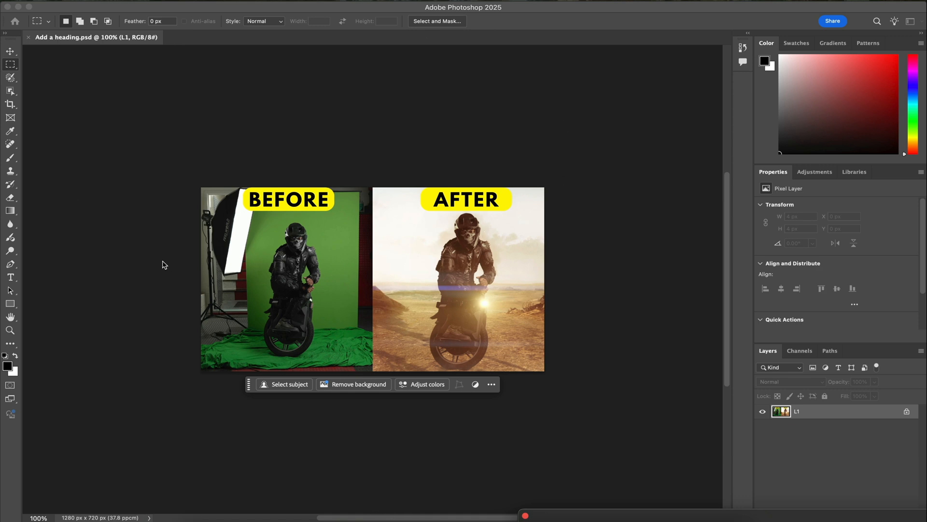